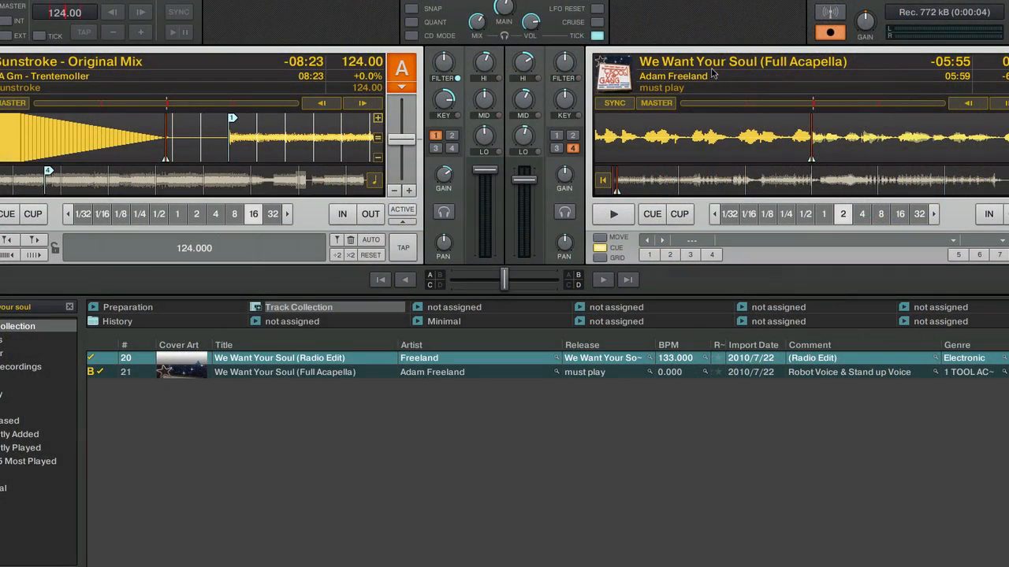
pyautogui.moveTo(659, 114)
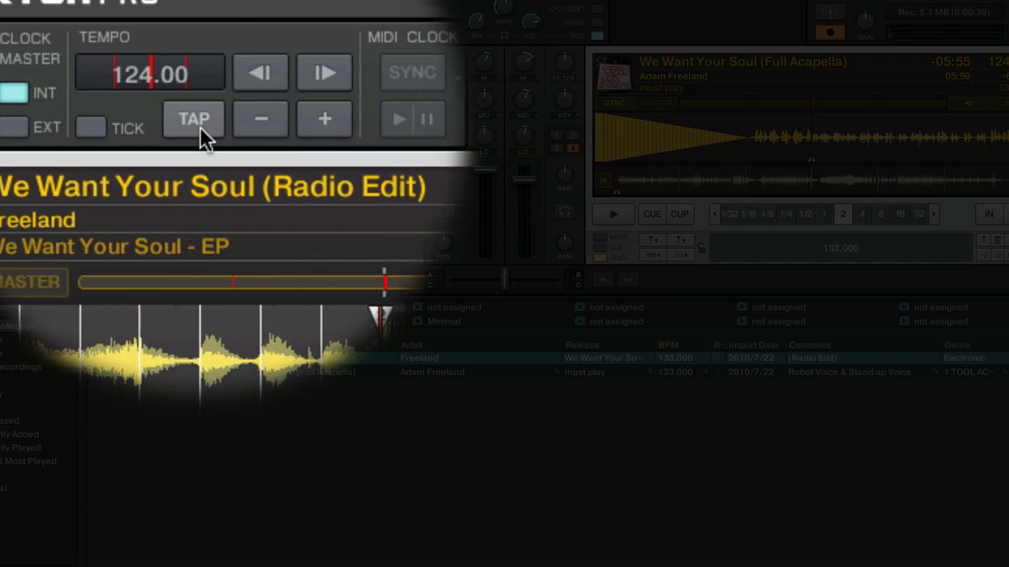
# Tap the master TAP button along with the music, raising master tempo to about 174 BPM
pyautogui.click(195, 119)
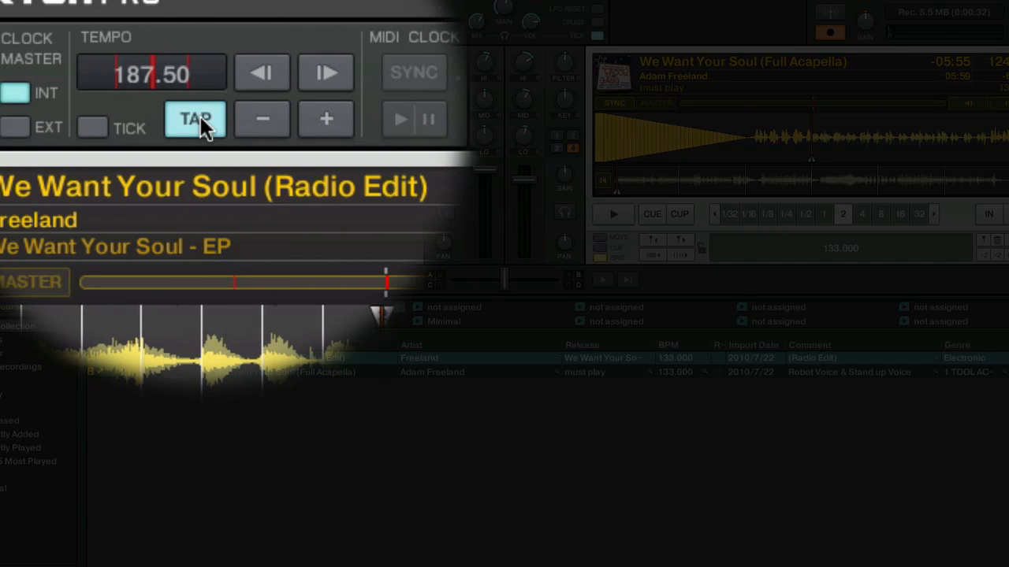
pyautogui.click(199, 118)
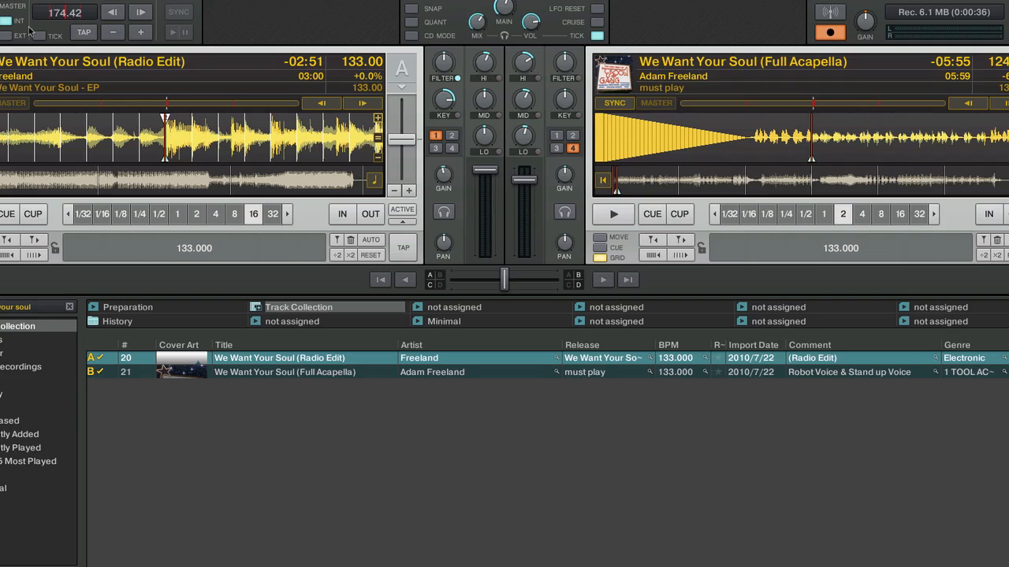
pyautogui.moveTo(857, 234)
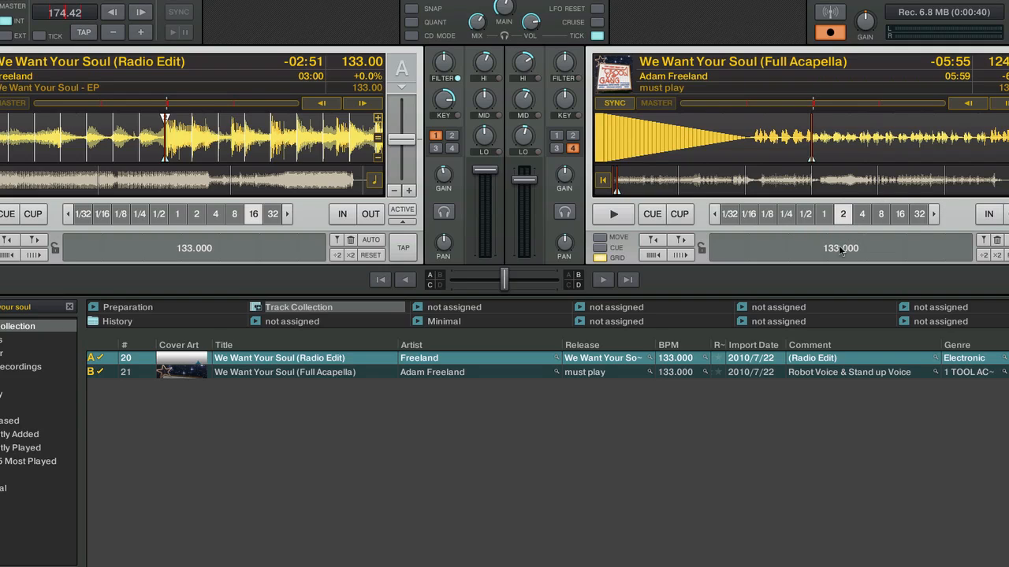
pyautogui.moveTo(705, 113)
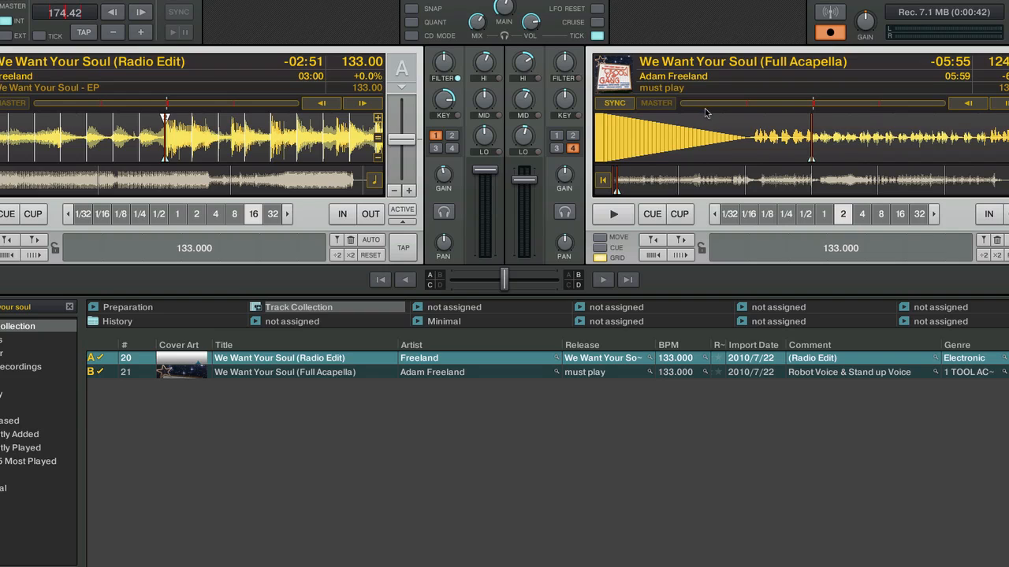
pyautogui.moveTo(594, 146)
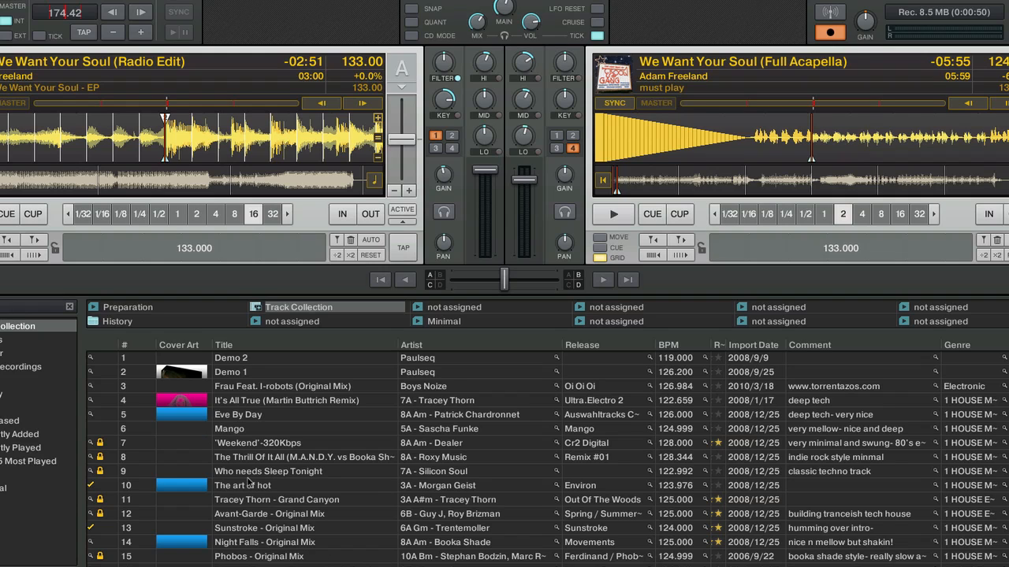
# Load The art of hot by Morgan Geist (123.98 BPM) onto deck A
pyautogui.doubleClick(241, 486)
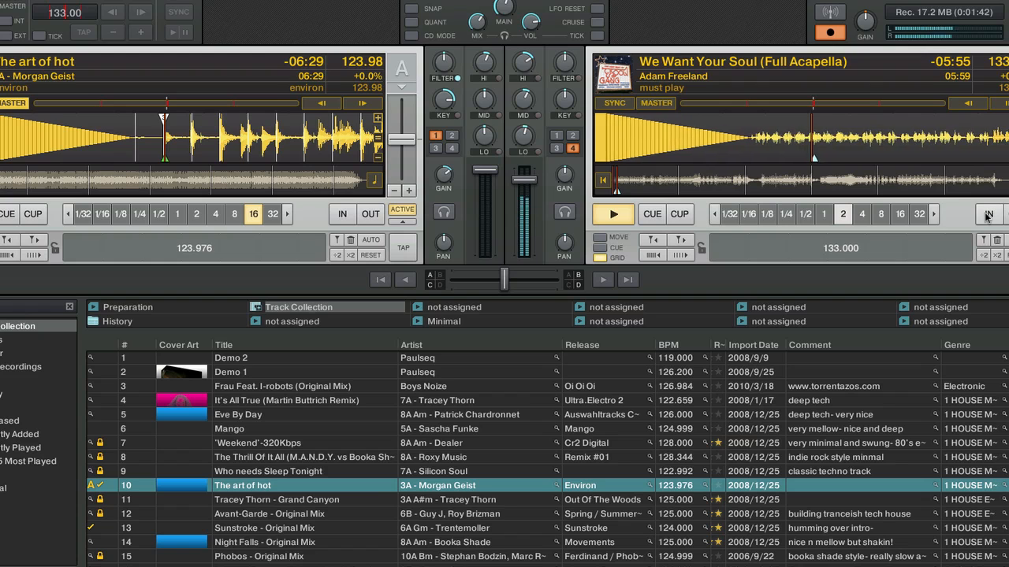
# Play deck B's acapella briefly so it advances into its vocal section
pyautogui.click(613, 214)
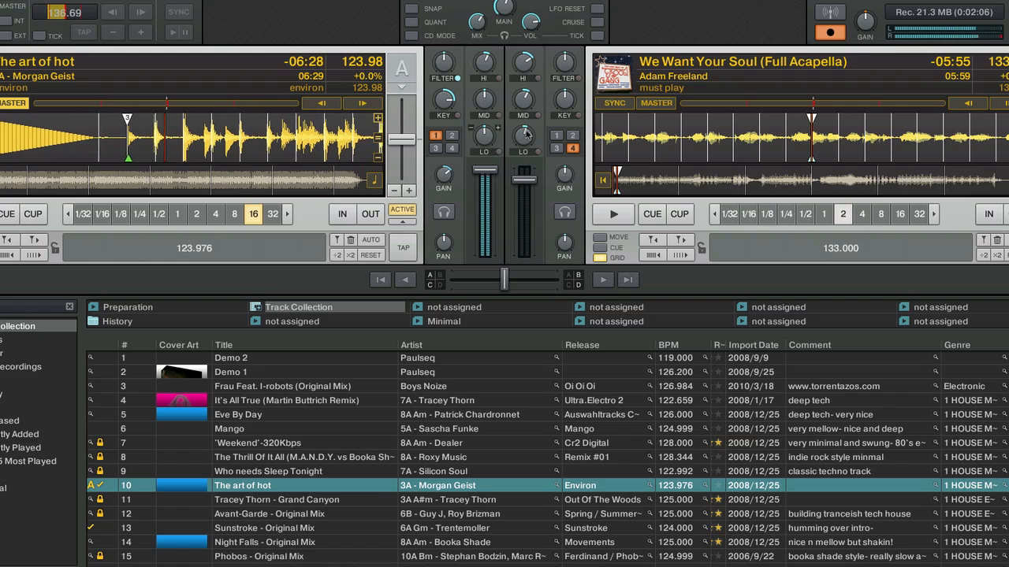
# Start the deck B acapella playing beat-synced with The art of hot at 124 BPM
pyautogui.click(613, 214)
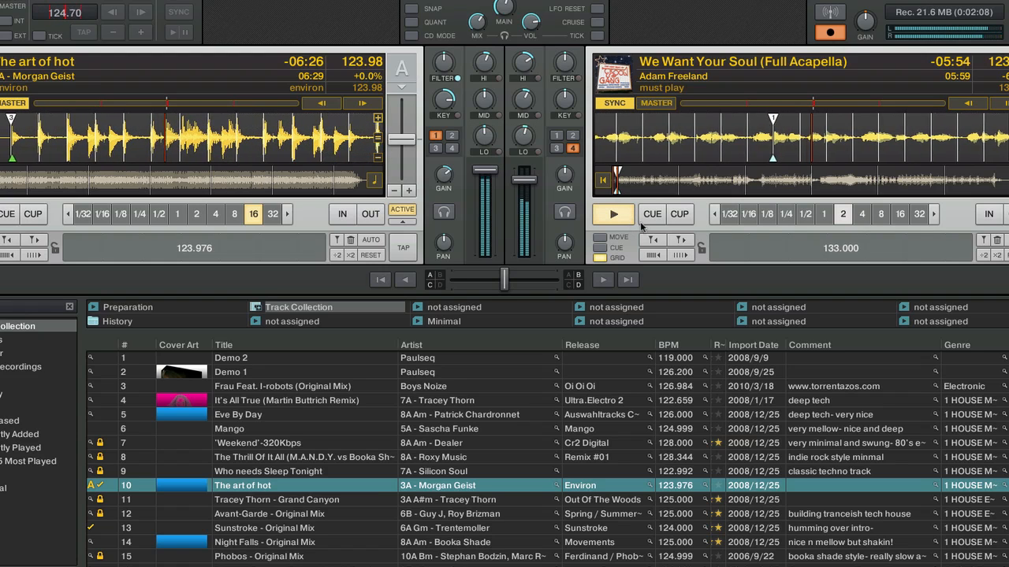
pyautogui.click(612, 214)
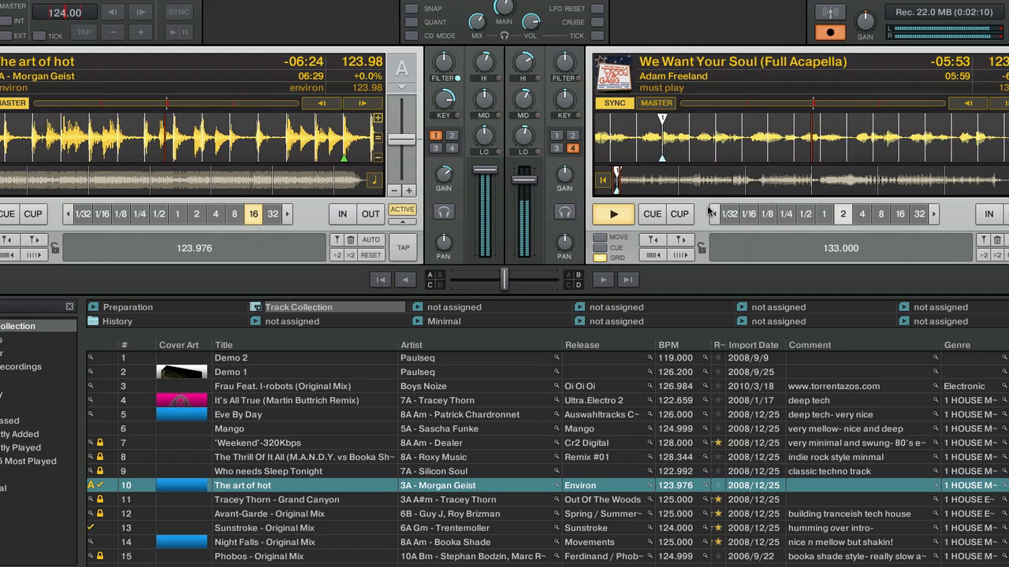